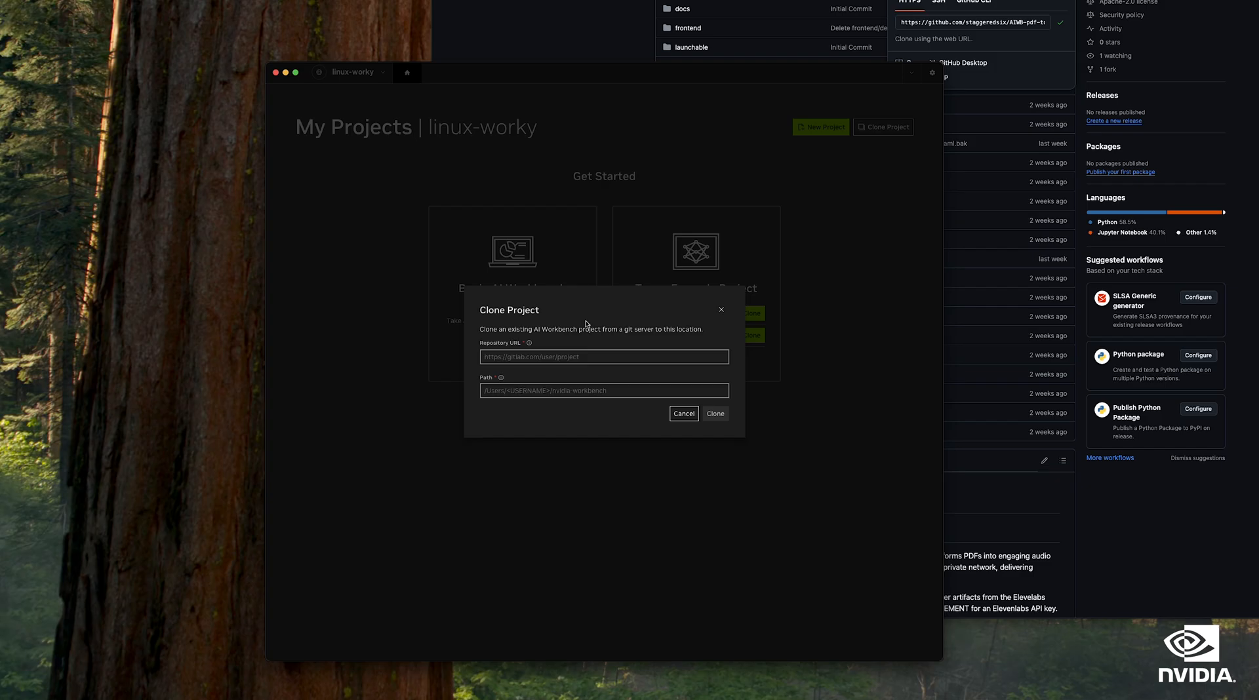
{"action": "type", "text": "https://github.com/staggeredsix/AIWB-pdf-to-podcast-coqui.git"}
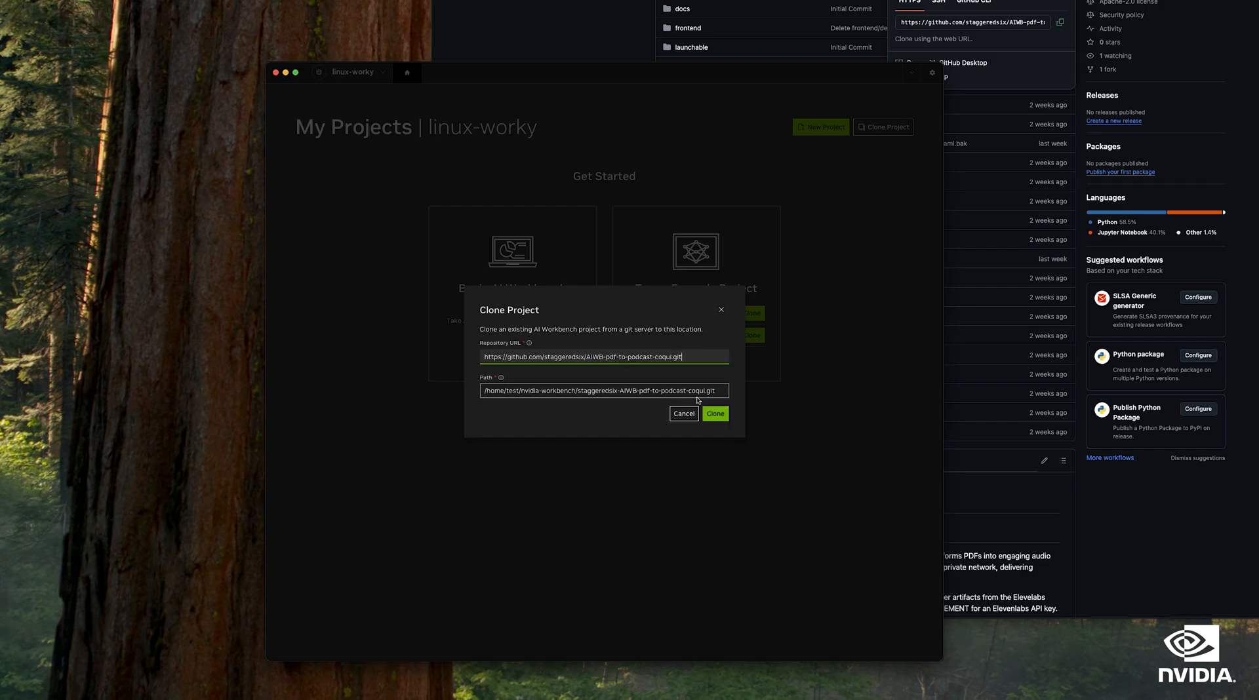
{"action": "left_click", "coordinate": [713, 413]}
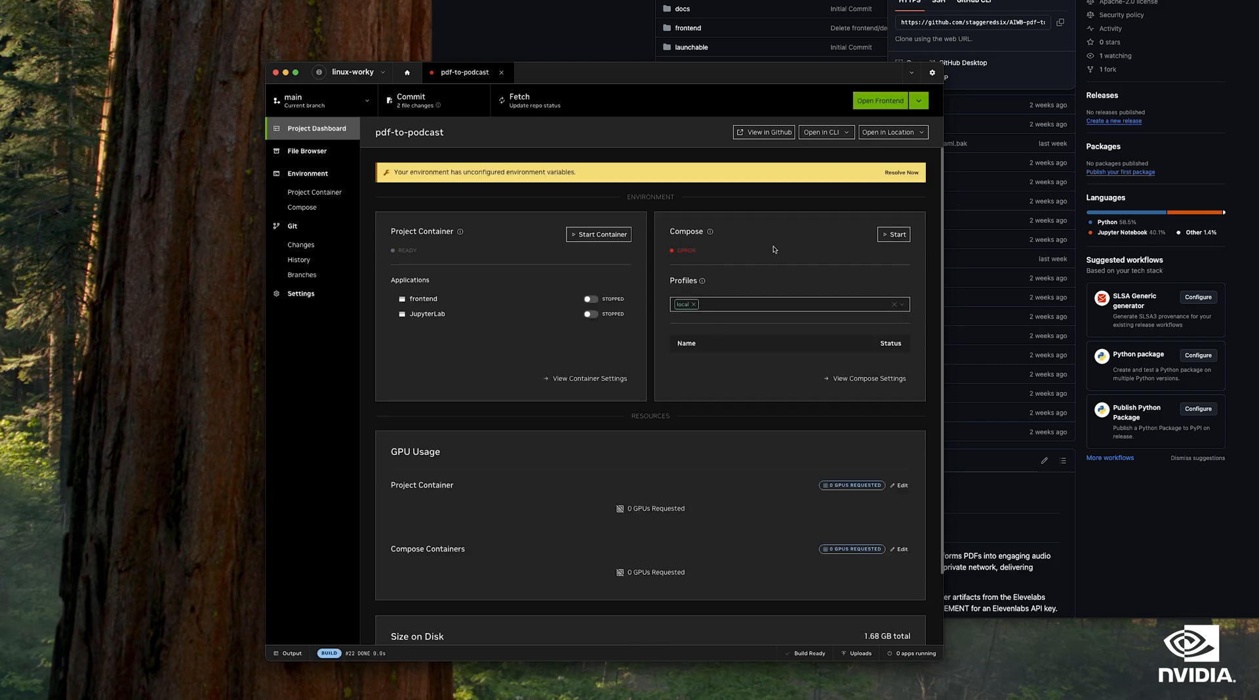
{"action": "mouse_move", "coordinate": [898, 181]}
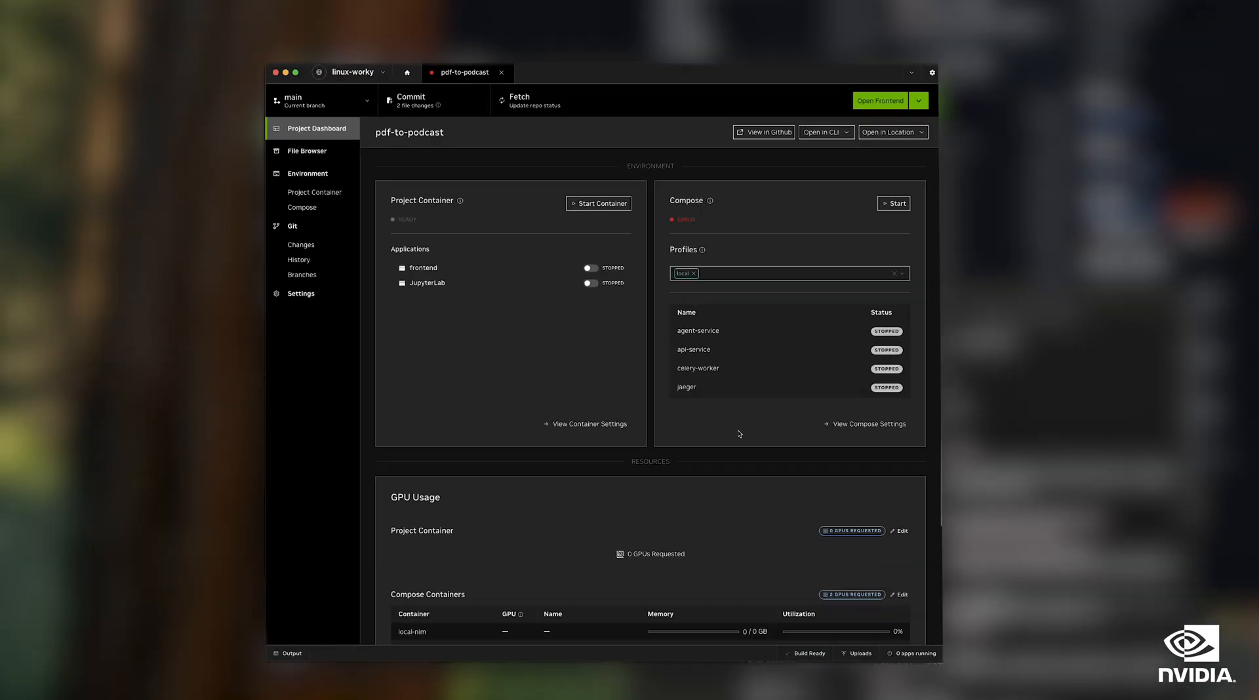
Scroll the project dashboard down to the Compose services and GPU usage
{"action": "scroll", "scroll_direction": "down", "scroll_amount": 3}
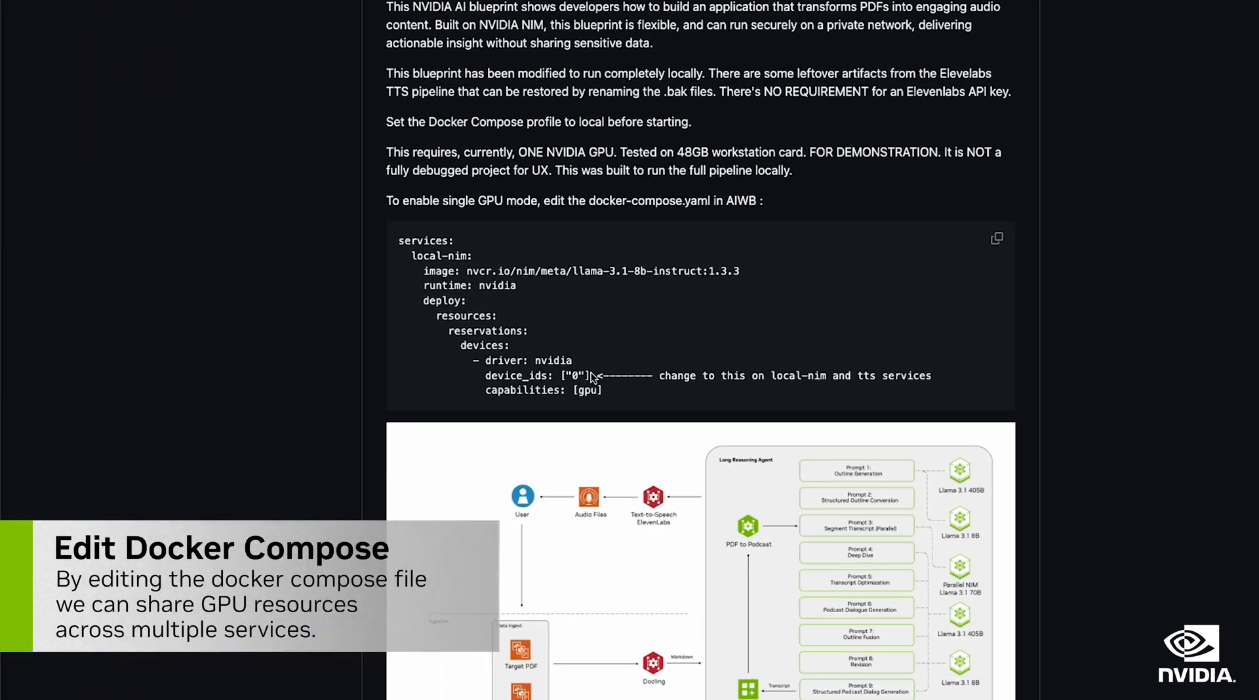
Select the device_ids: ["0"] line in the README's docker-compose example
{"action": "left_click_drag", "start_coordinate": [486, 376], "coordinate": [587, 376]}
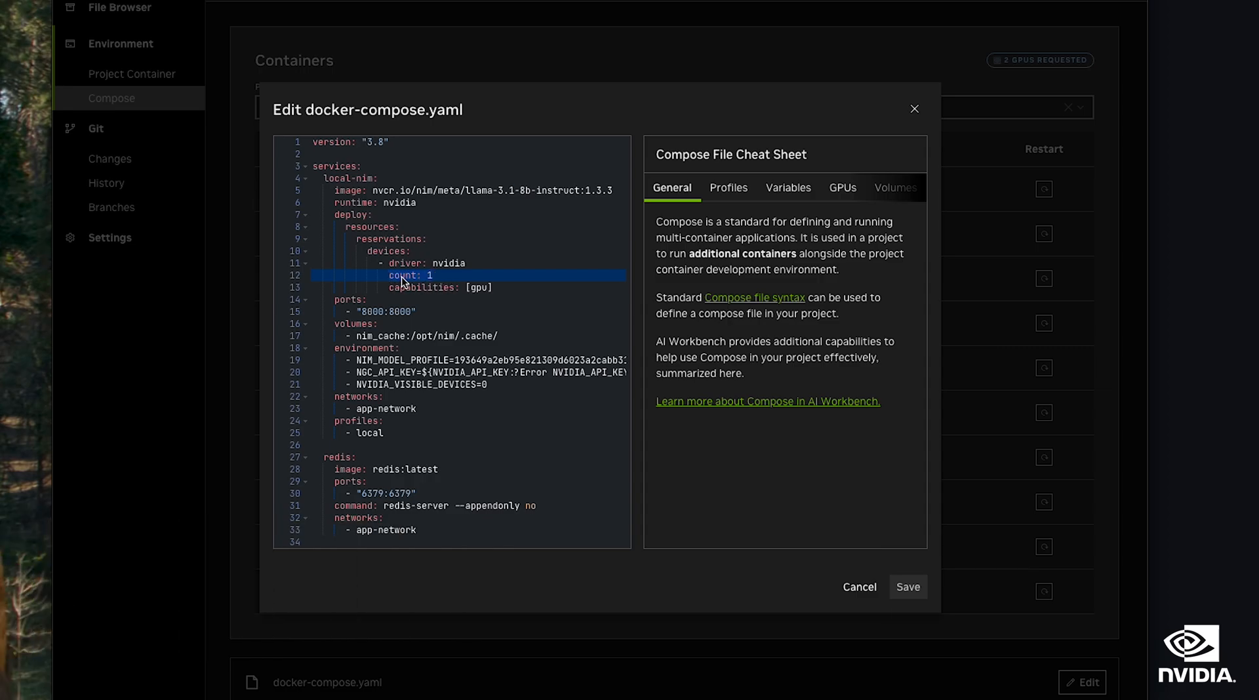
Replace count: 1 with device_ids: ["0"] under local-nim and tts-service, then save docker-compose.yaml
{"action": "type", "text": "device_ids: [\"0\"]"}
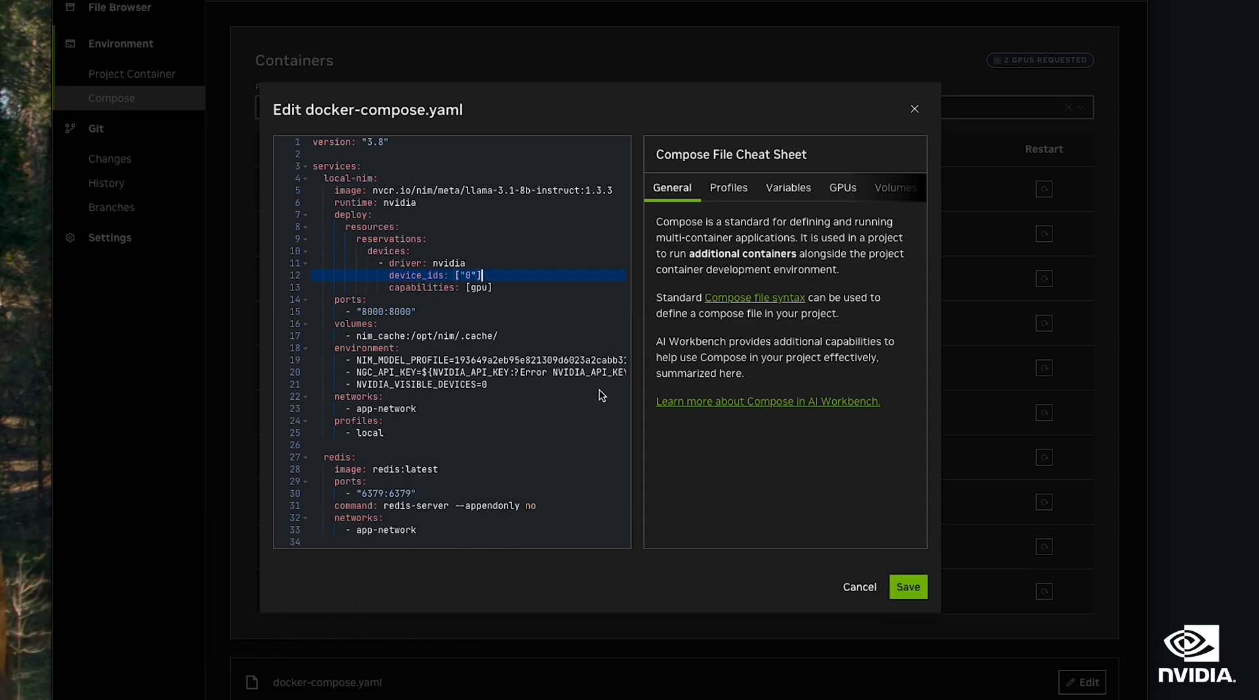
{"action": "scroll", "scroll_direction": "down", "scroll_amount": 3}
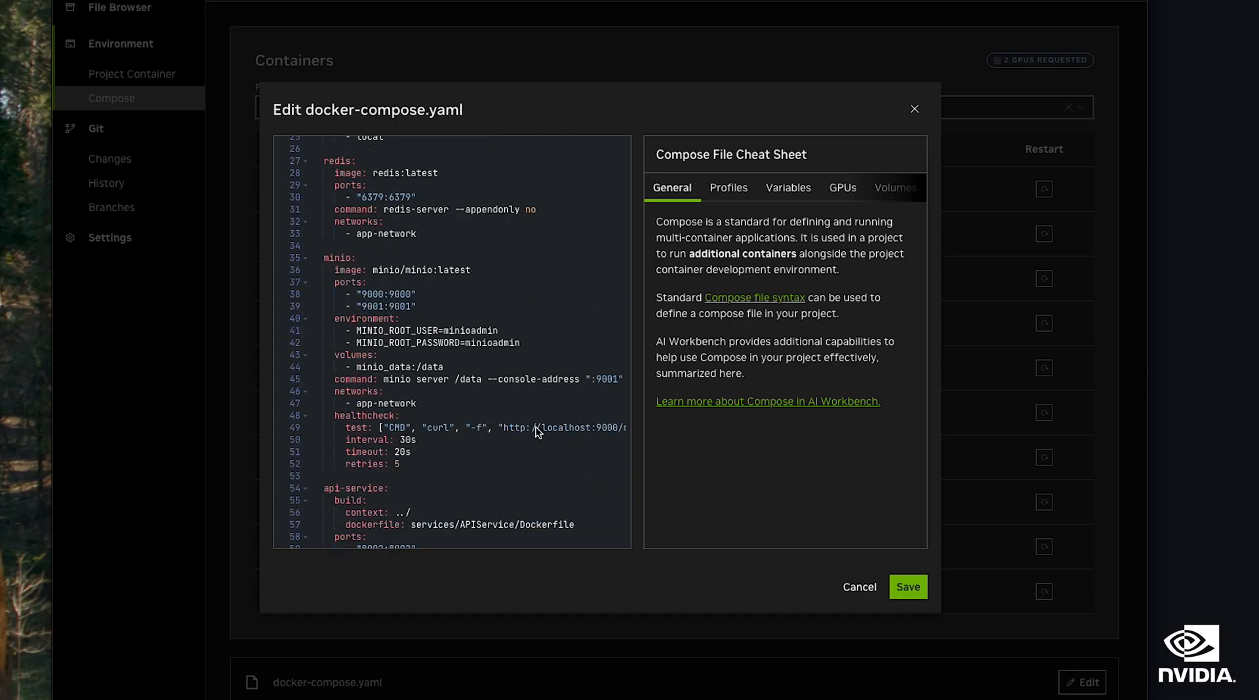
{"action": "scroll", "scroll_direction": "down", "scroll_amount": 3}
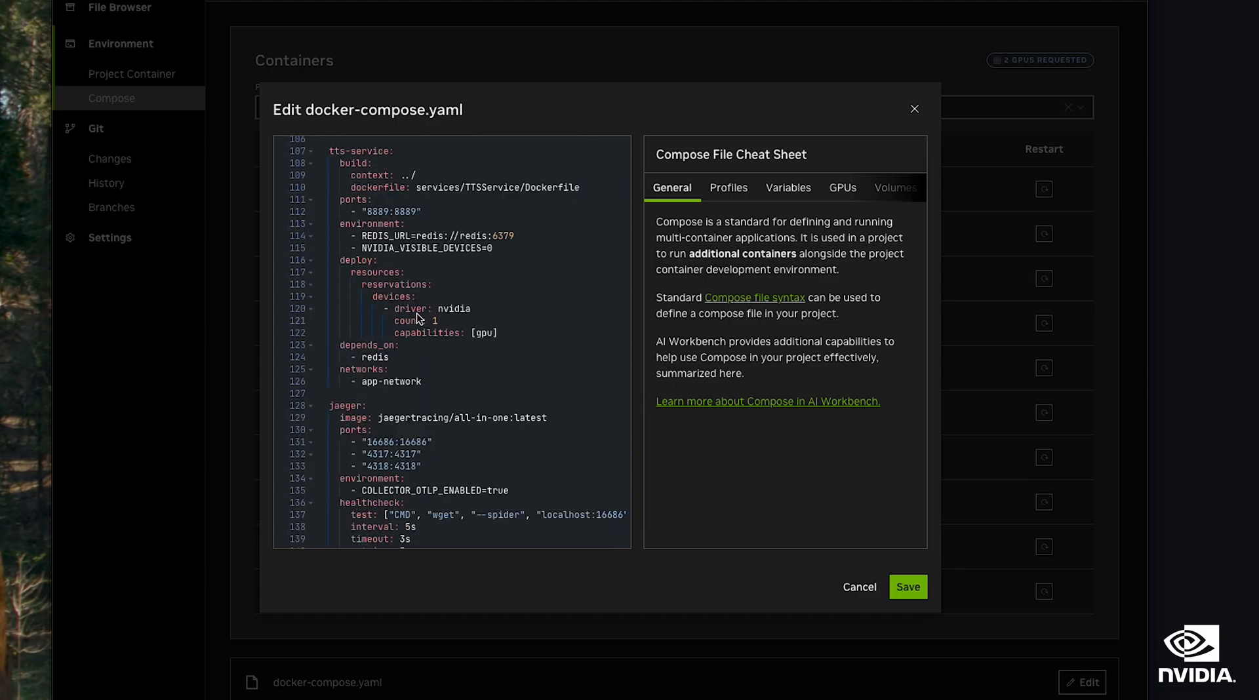
{"action": "left_click", "coordinate": [412, 320]}
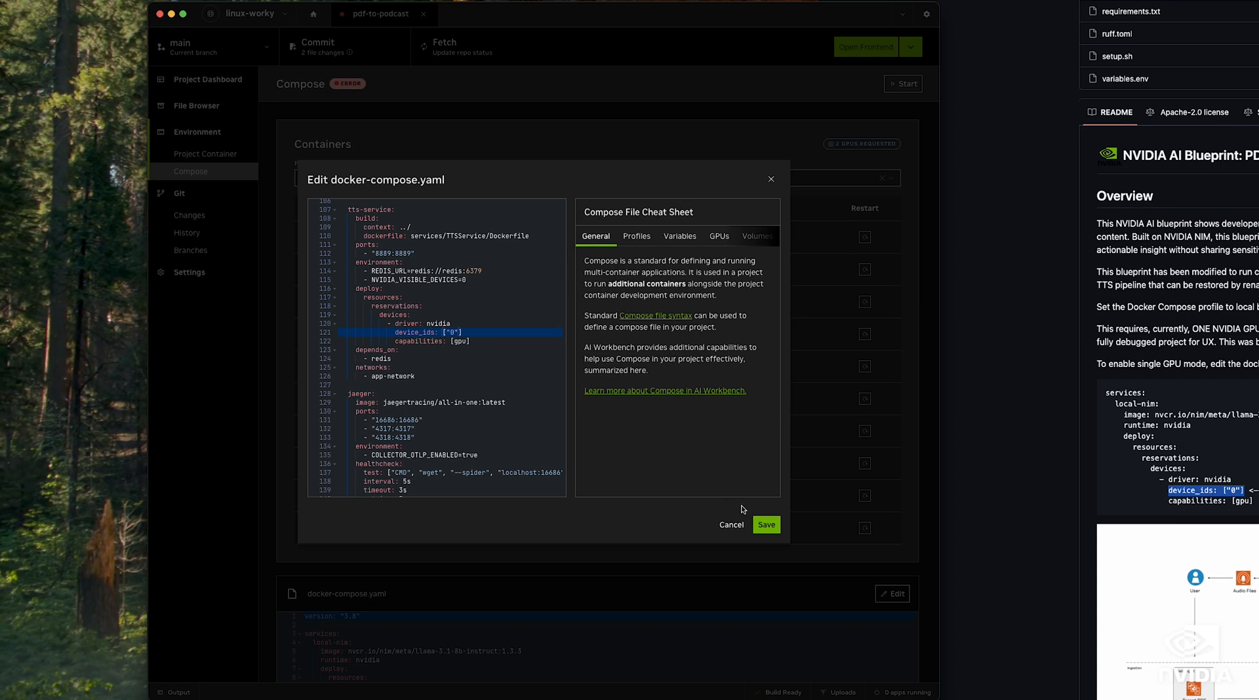
{"action": "left_click", "coordinate": [765, 524]}
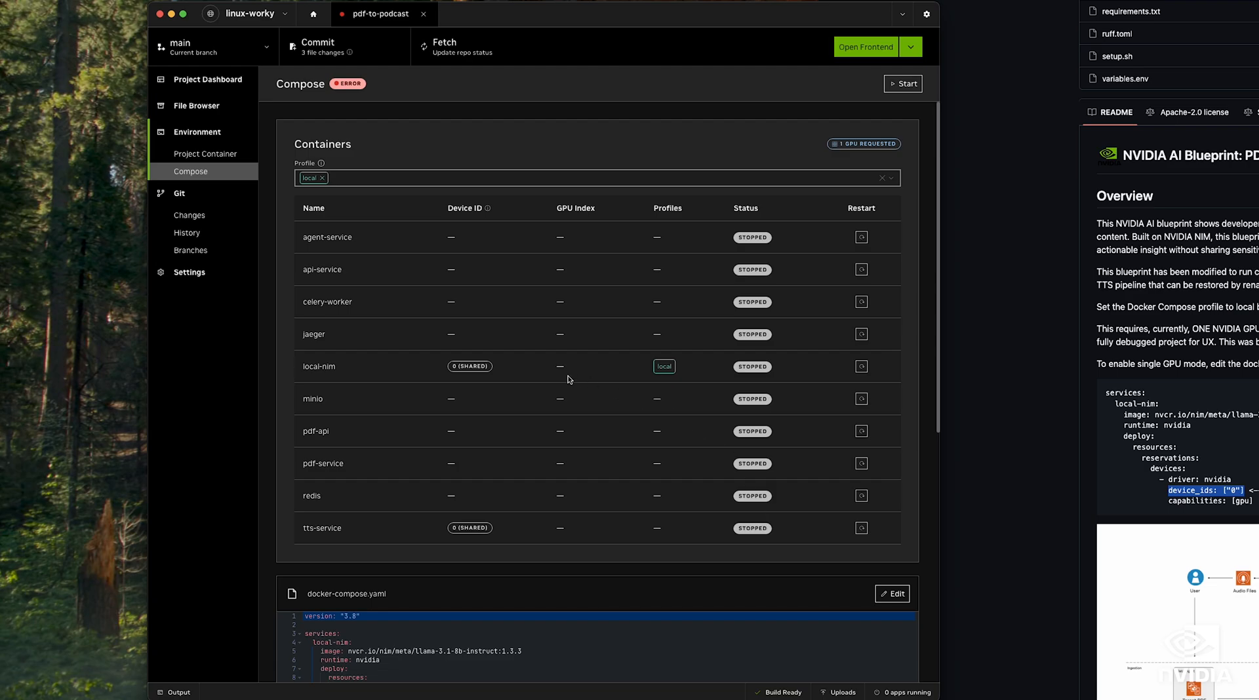
{"action": "mouse_move", "coordinate": [485, 534]}
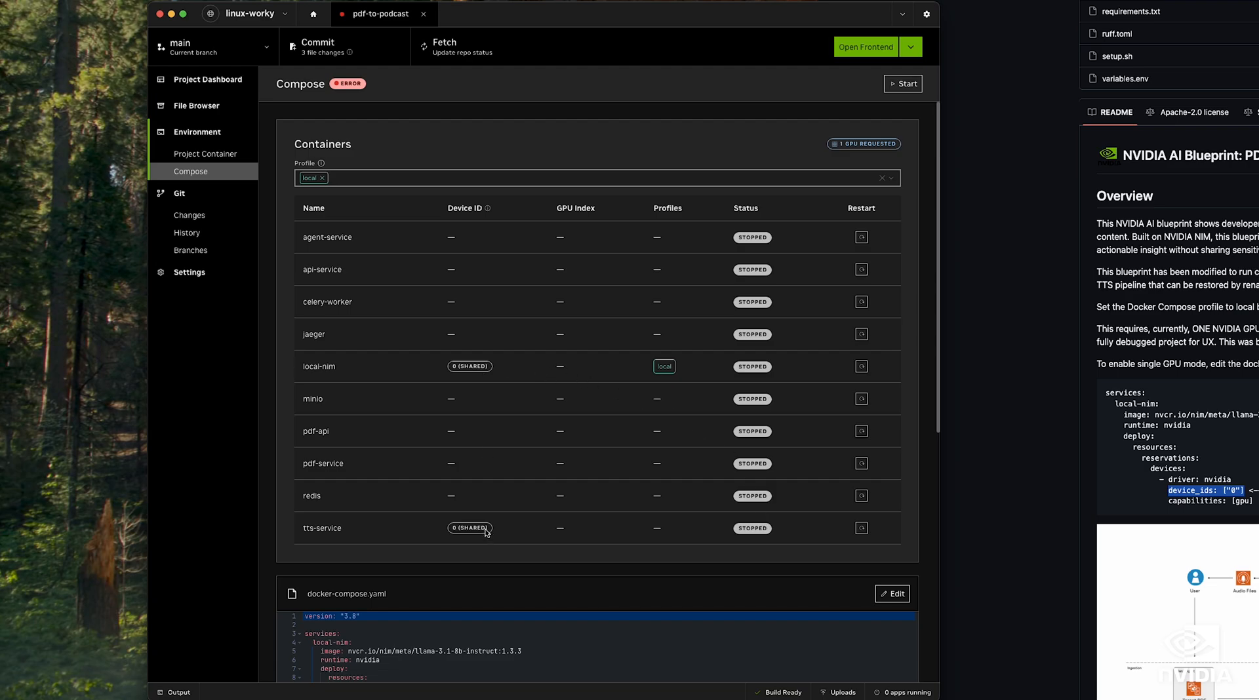
{"action": "mouse_move", "coordinate": [208, 78]}
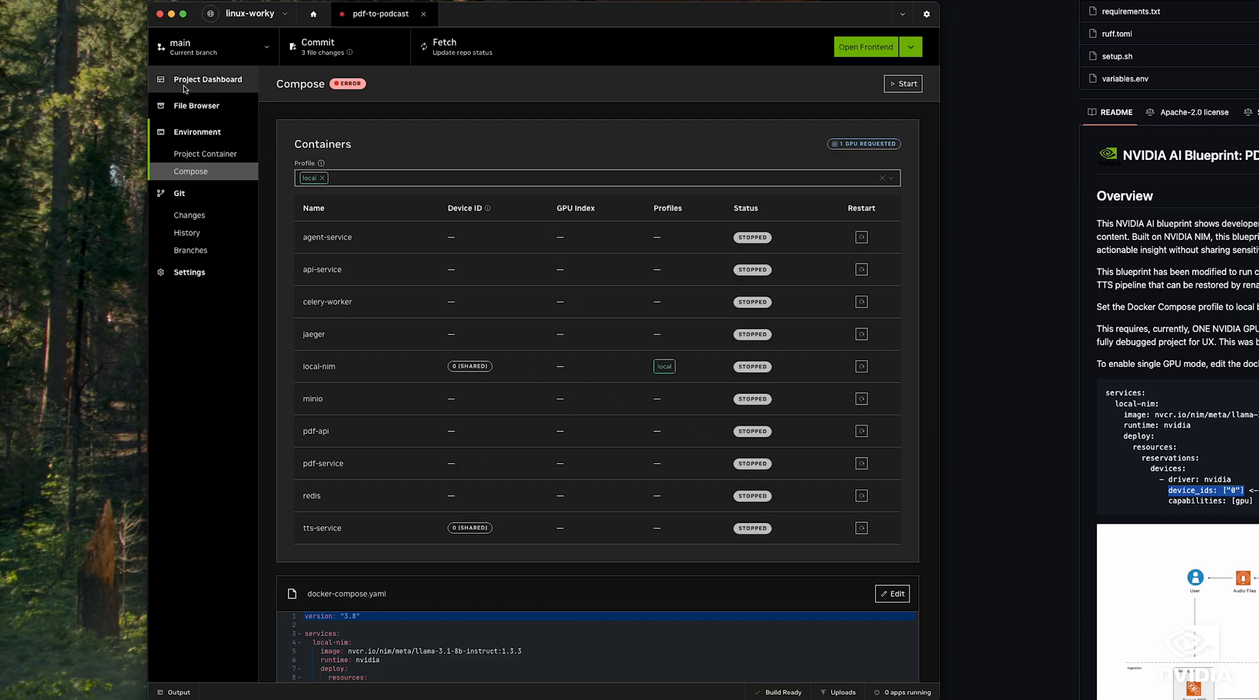
Return to the Project Dashboard and start the compose services
{"action": "left_click", "coordinate": [208, 79]}
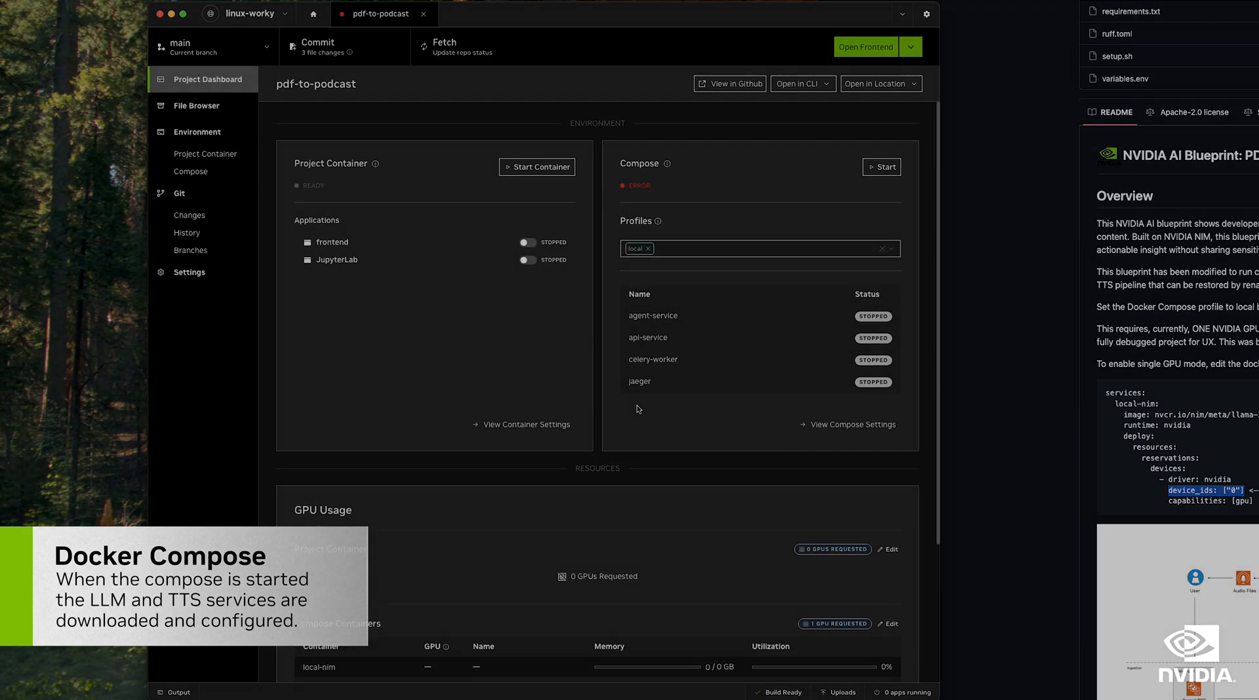
{"action": "left_click", "coordinate": [881, 167]}
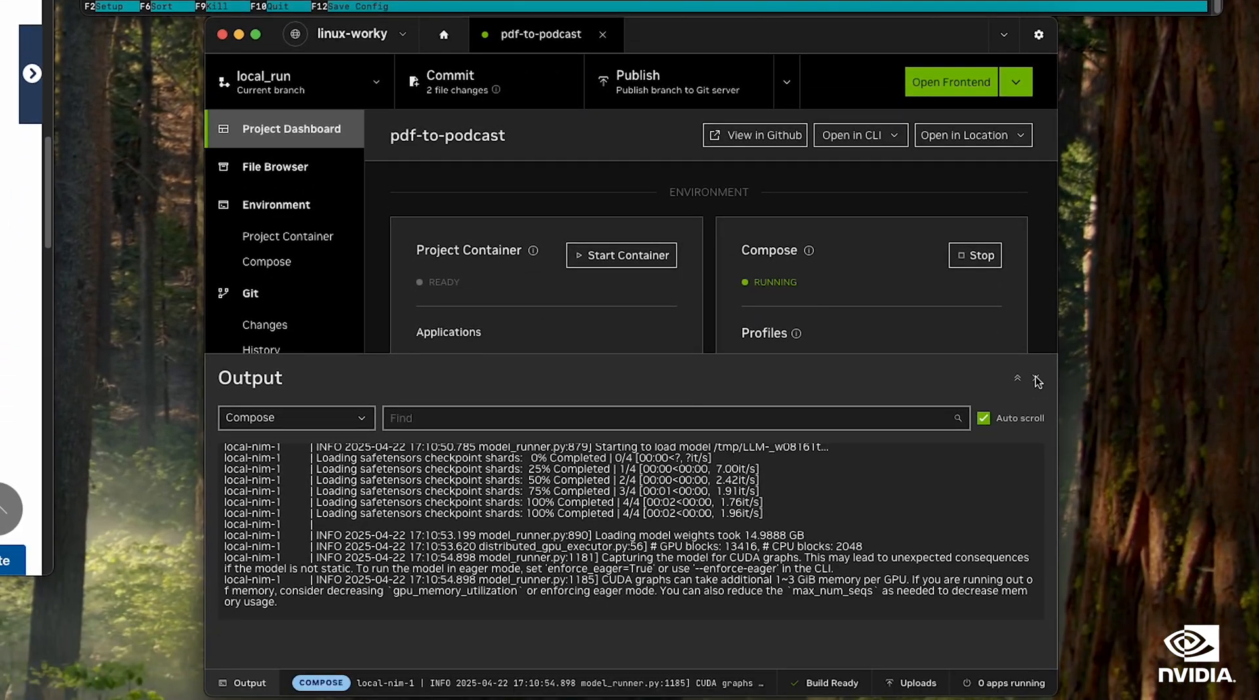
Close the output log, start the frontend container and open it in the browser
{"action": "left_click", "coordinate": [621, 255]}
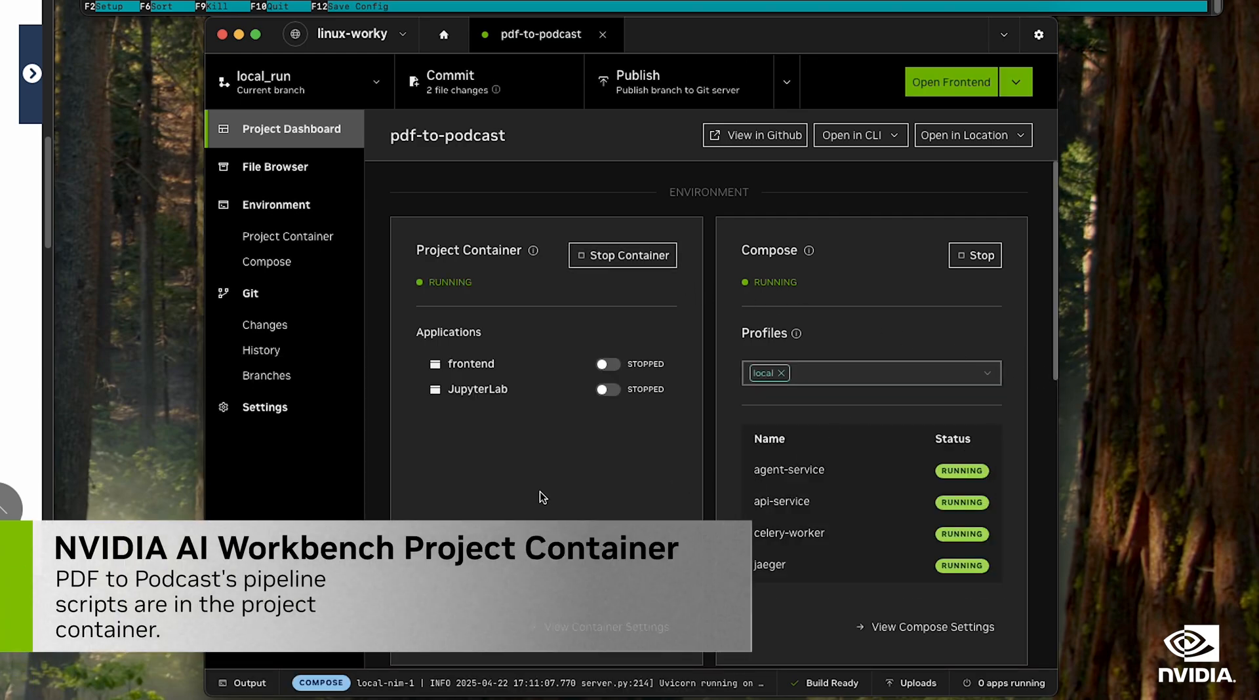
{"action": "left_click", "coordinate": [606, 363]}
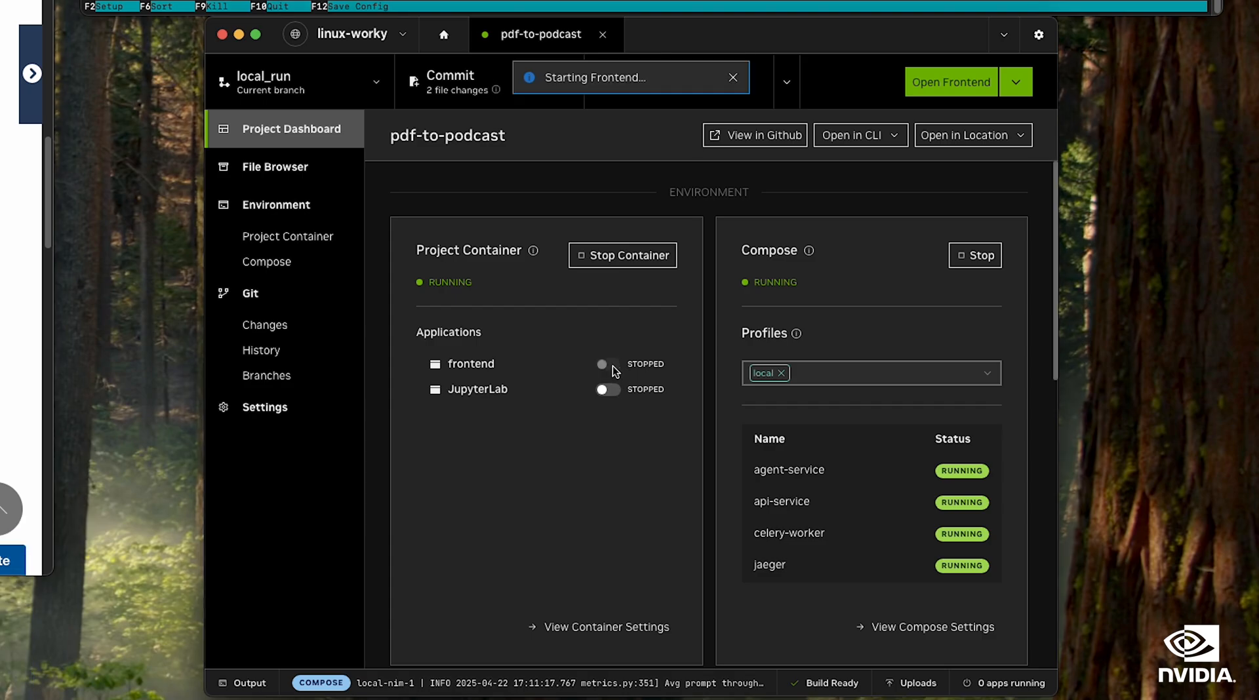
{"action": "left_click", "coordinate": [606, 363]}
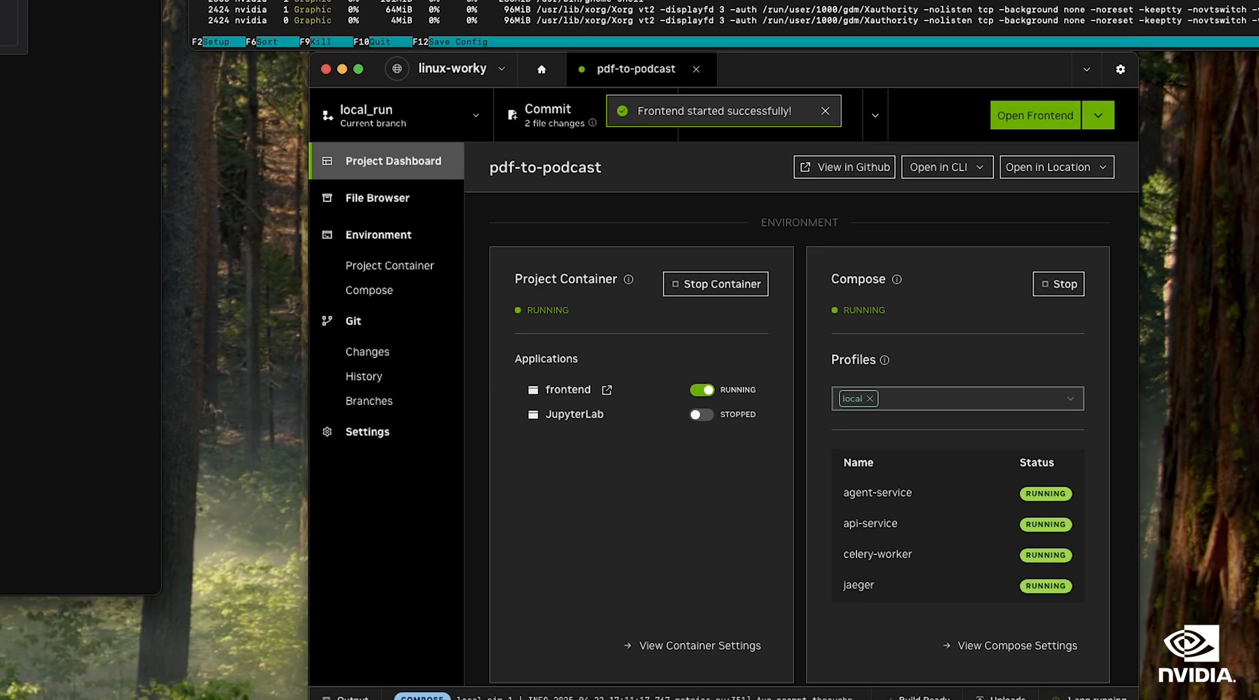
{"action": "left_click", "coordinate": [1035, 116]}
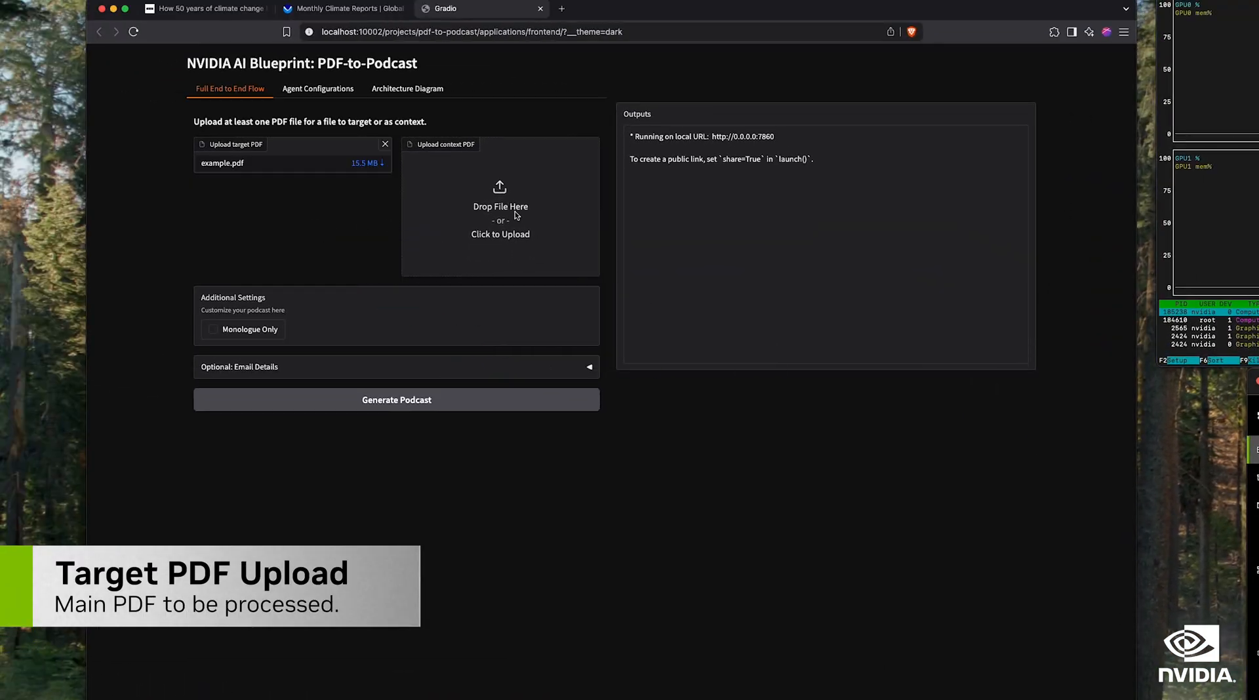
Upload example.pdf as target PDF, then switch to the NOAA climate report page
{"action": "left_click", "coordinate": [500, 220]}
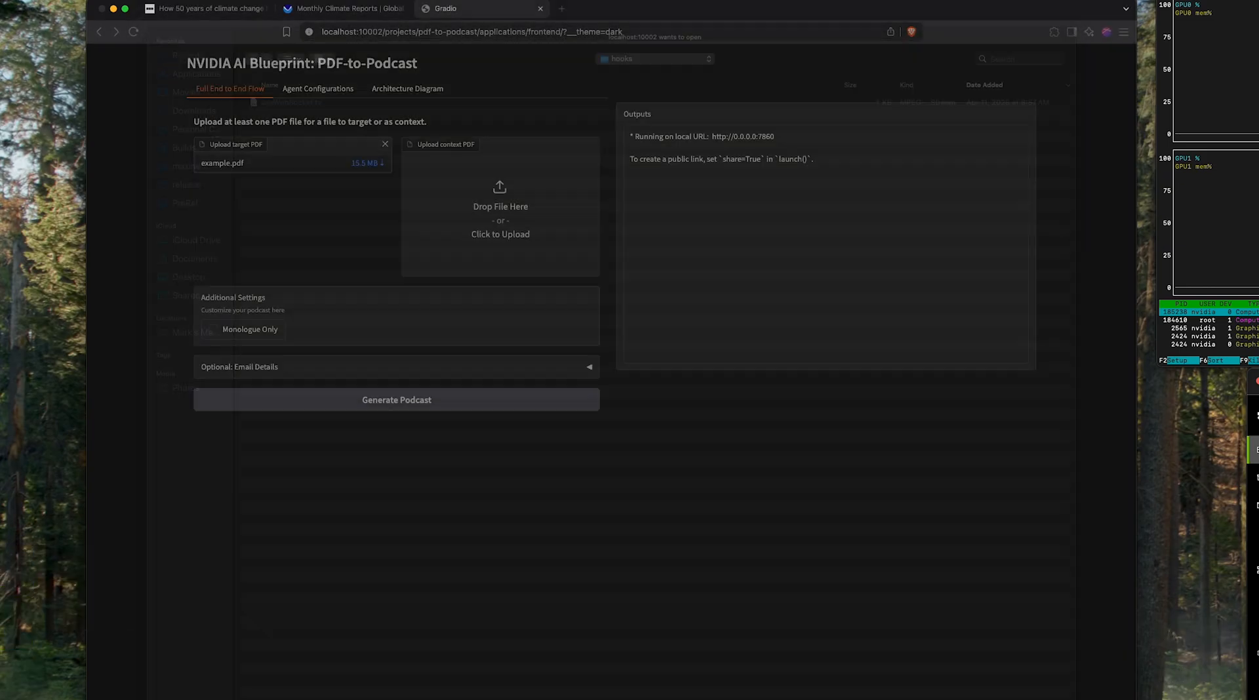
{"action": "left_click", "coordinate": [337, 9]}
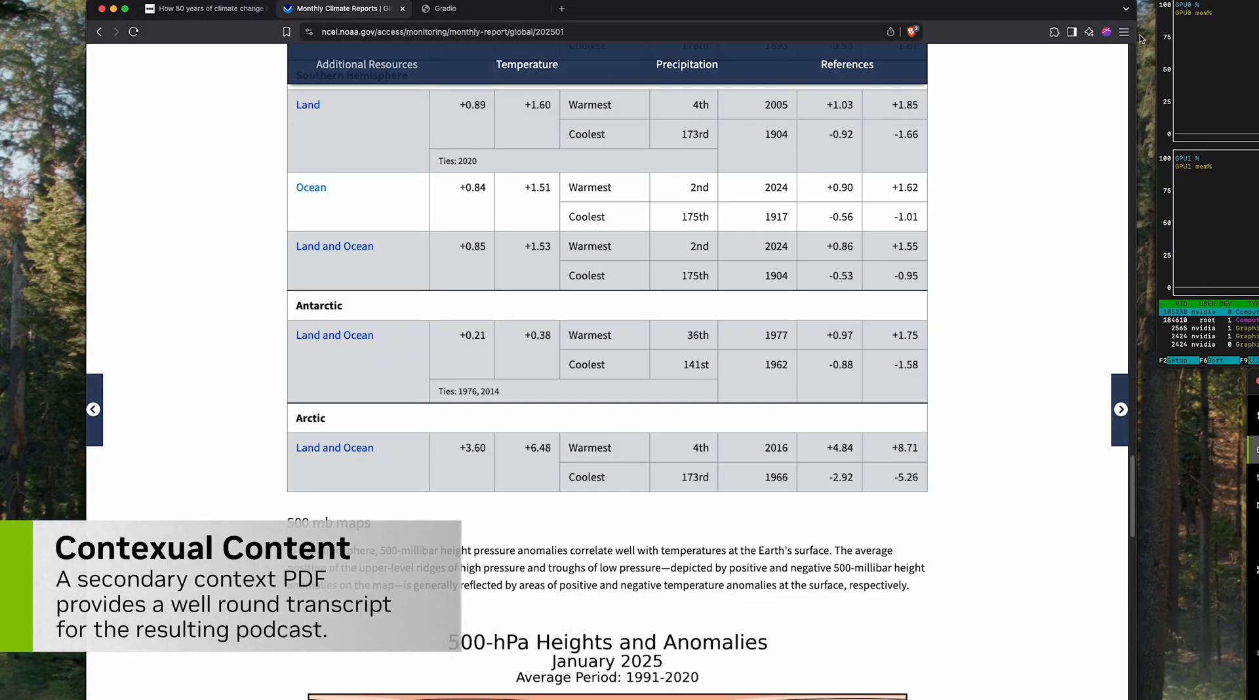
Print the NOAA report page as noaa_climate_report.pdf and upload it as the context PDF
{"action": "left_click", "coordinate": [1124, 31]}
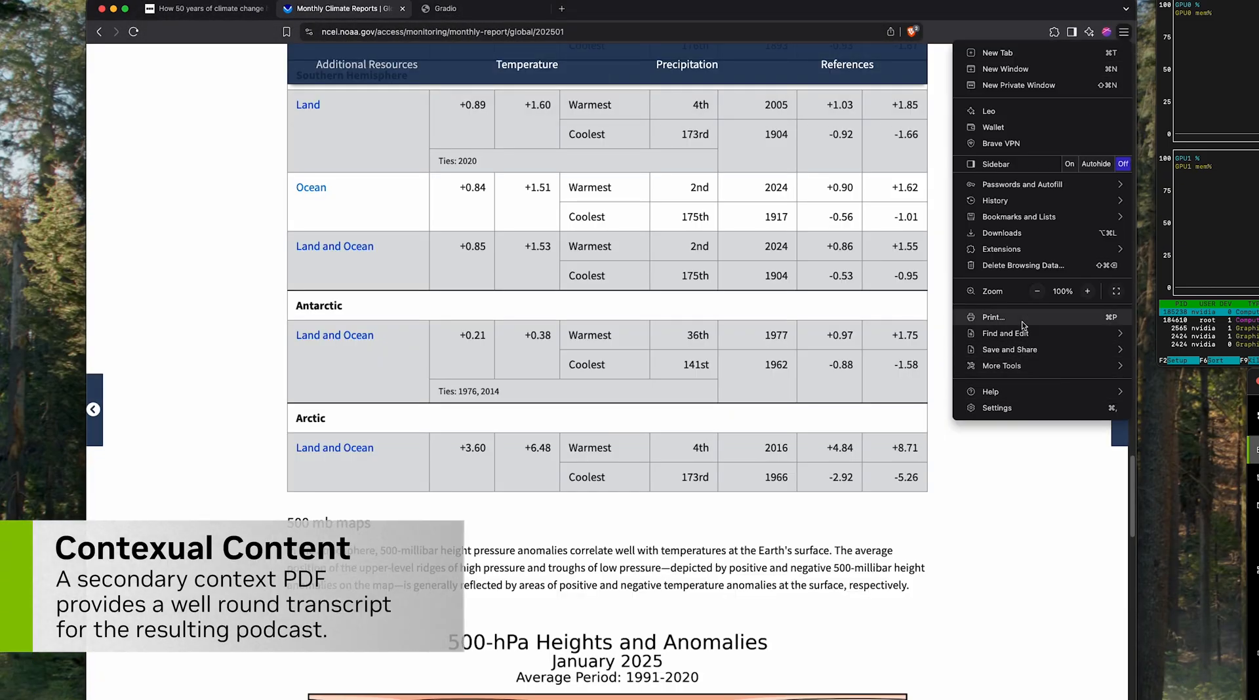
{"action": "left_click", "coordinate": [993, 316]}
{"action": "type", "text": "noaa_"}
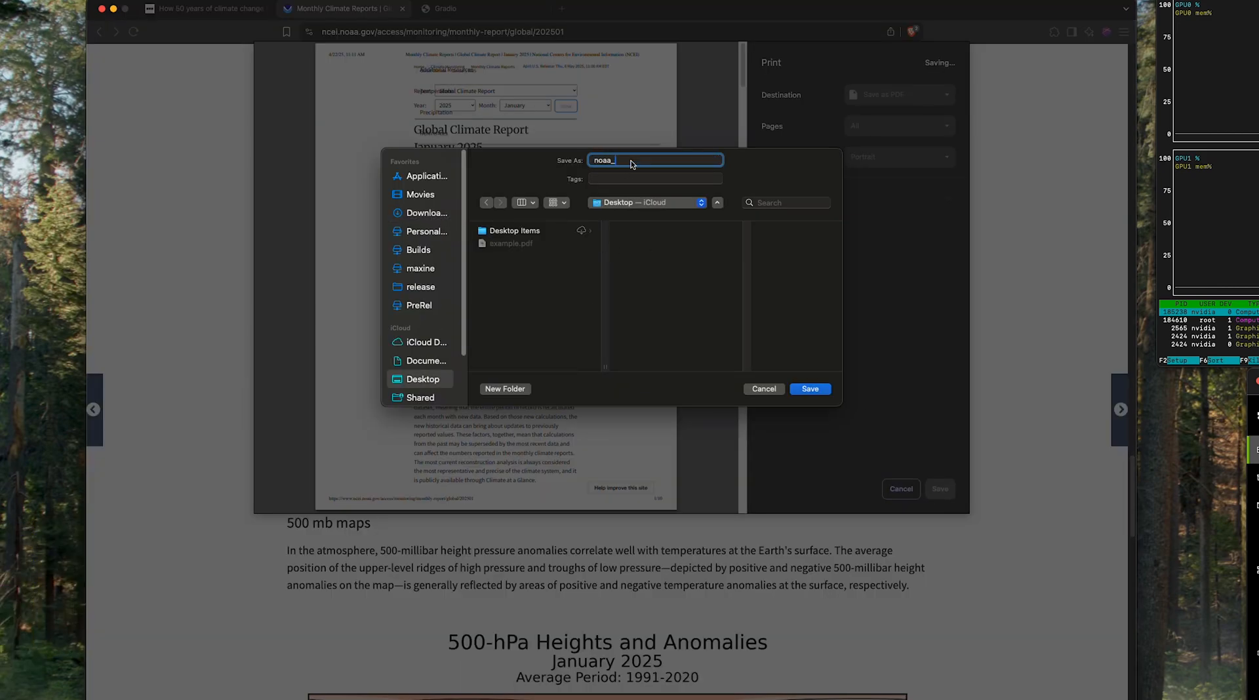
{"action": "left_click", "coordinate": [474, 9]}
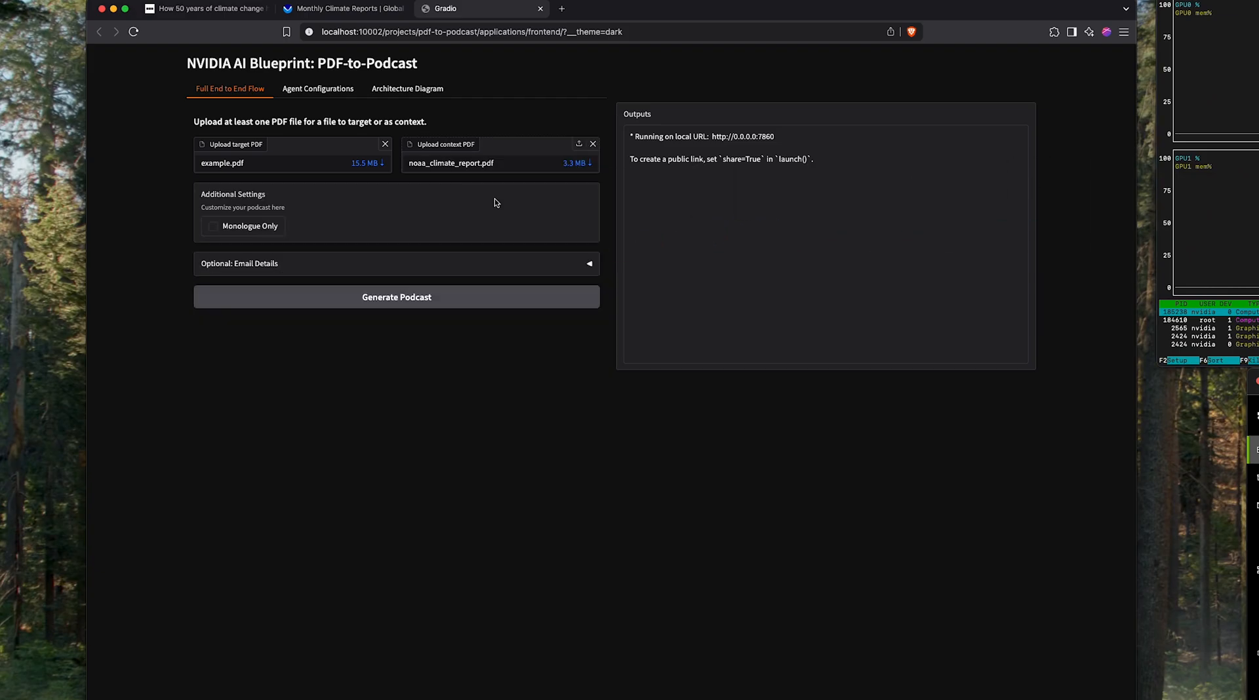
{"action": "mouse_move", "coordinate": [371, 370]}
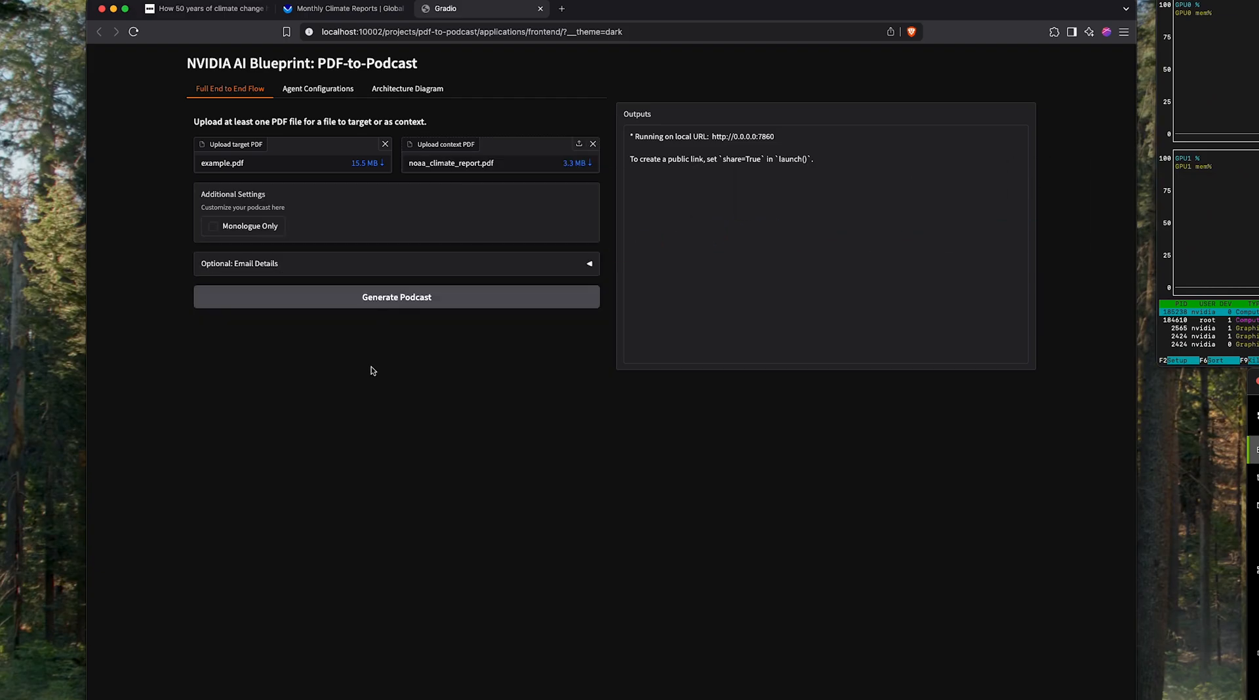
Generate the podcast from example.pdf and the NOAA climate report
{"action": "left_click", "coordinate": [396, 296]}
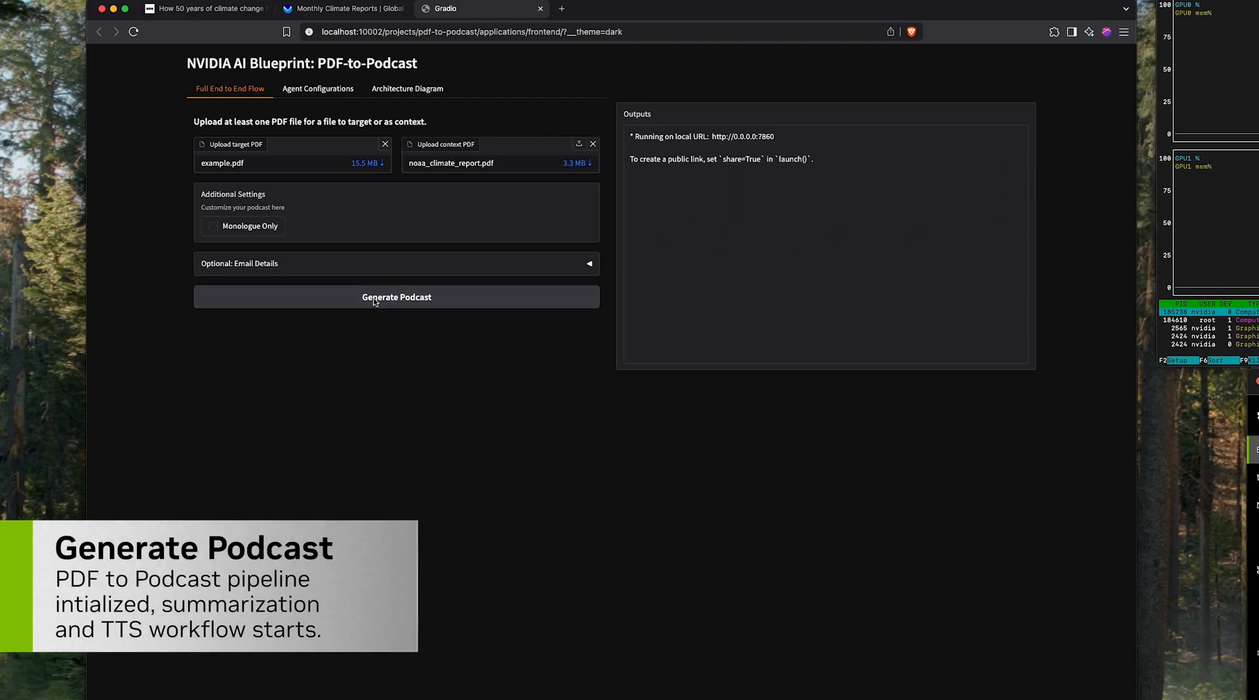
{"action": "left_click", "coordinate": [396, 297]}
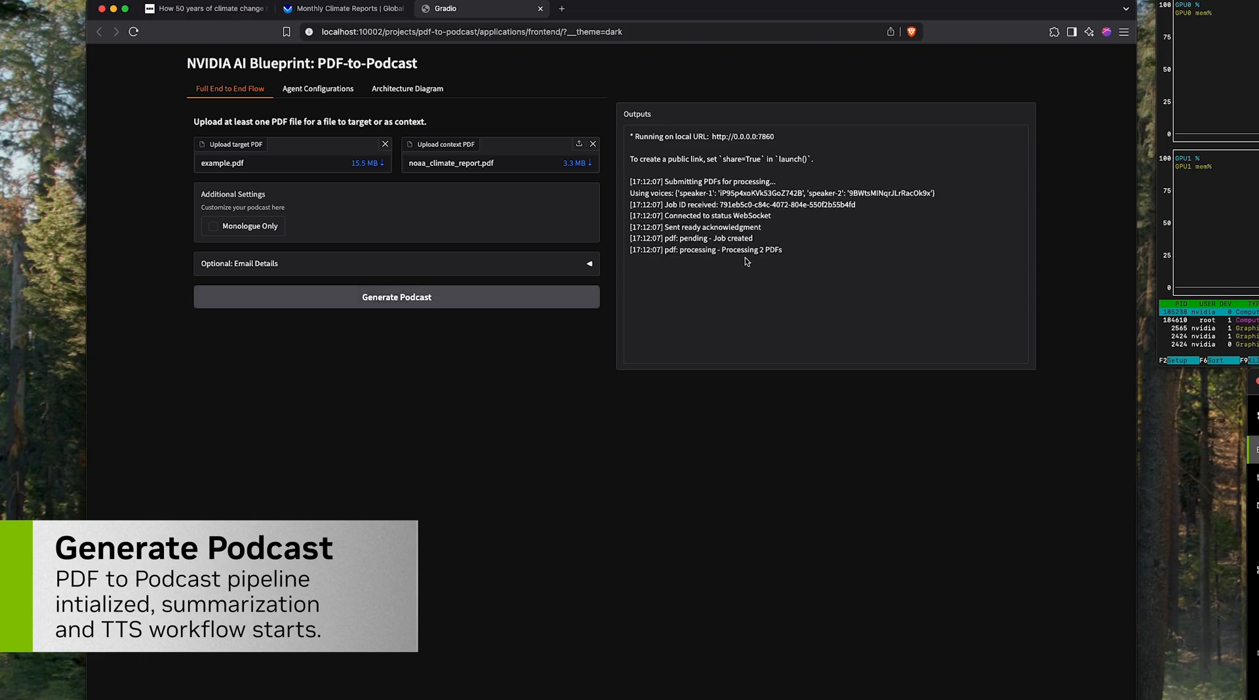